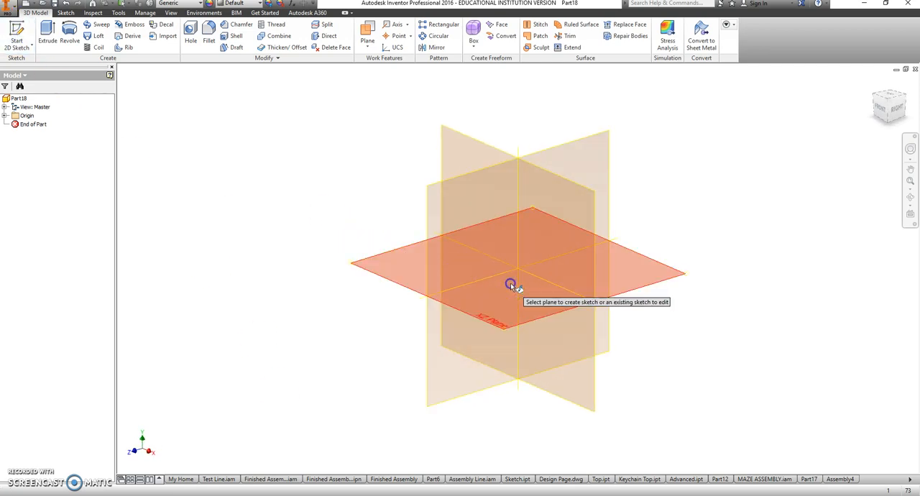
# Sketch on the horizontal plane and draw a 2.28 in square from the origin
pyautogui.click(511, 284)
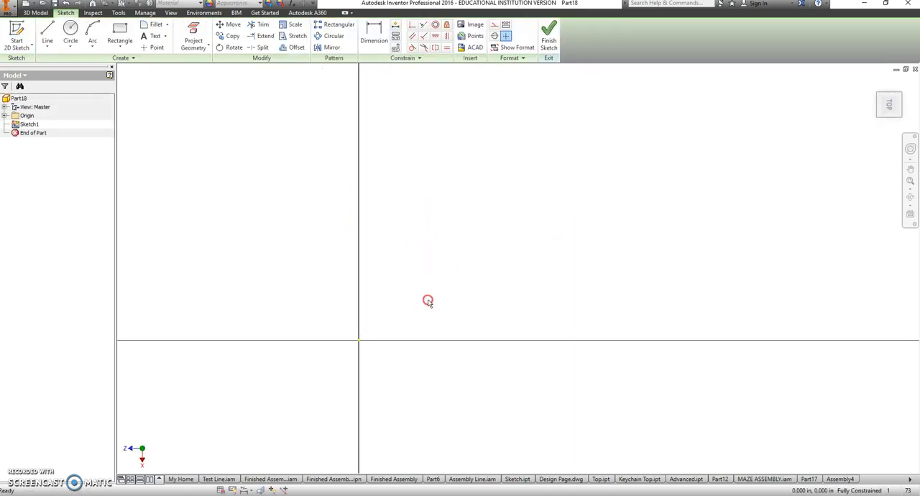
pyautogui.click(119, 36)
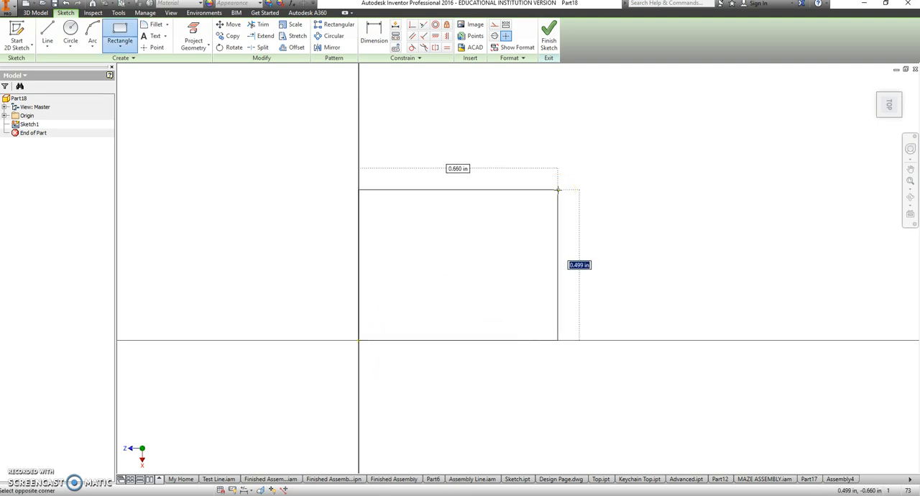
pyautogui.write('2.28')
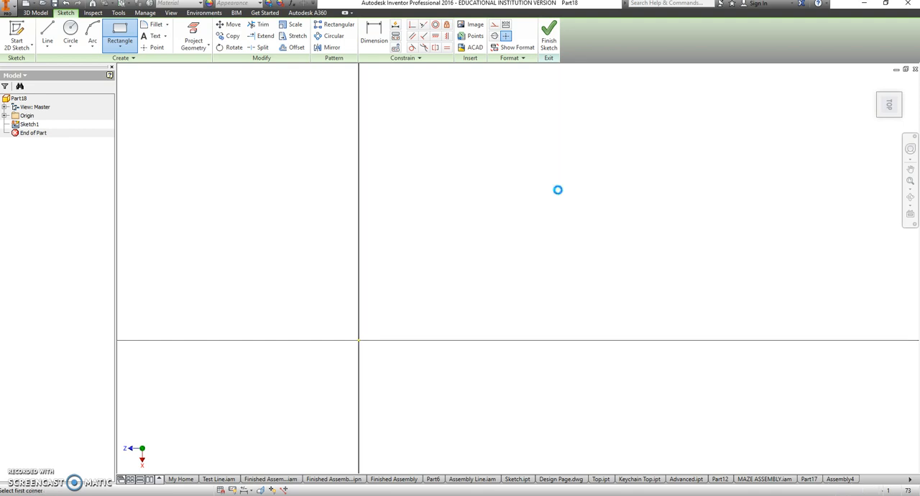
pyautogui.moveTo(423, 130); pyautogui.dragTo(564, 269)
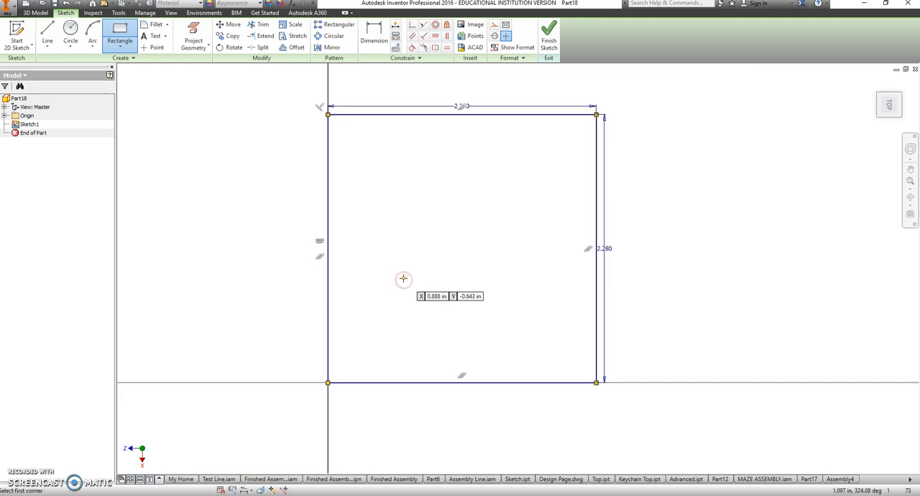
pyautogui.moveTo(172, 42)
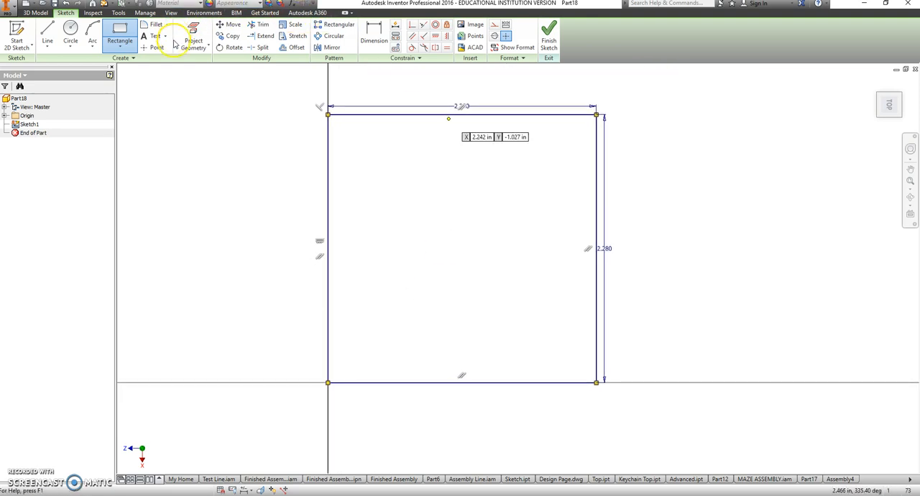
# Activate the Point tool for the square's bottom-left origin corner
pyautogui.click(156, 47)
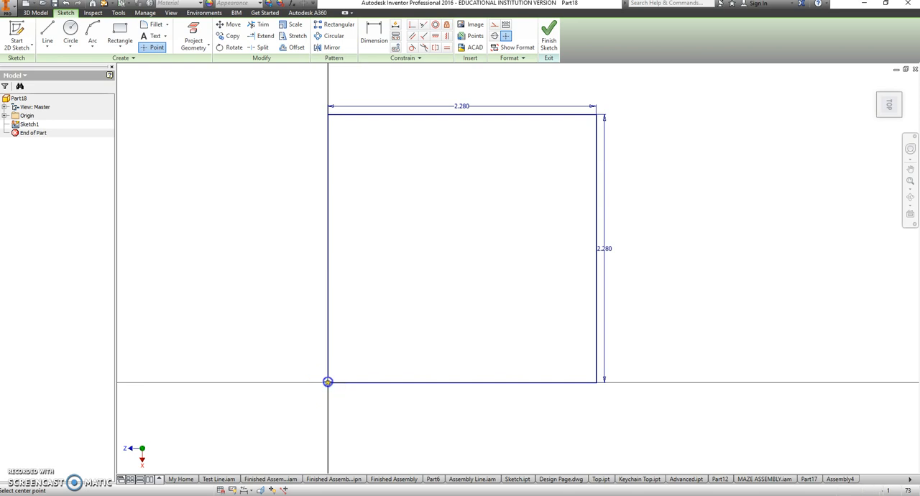
pyautogui.moveTo(364, 353)
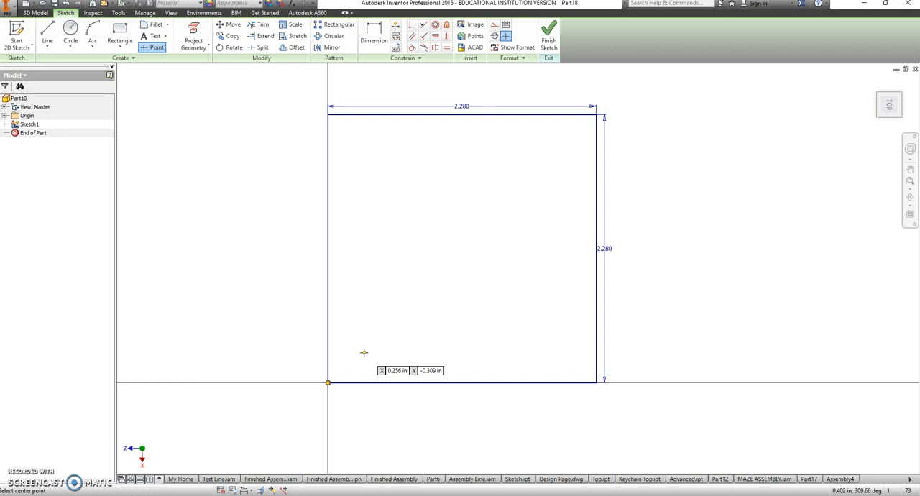
pyautogui.moveTo(456, 338)
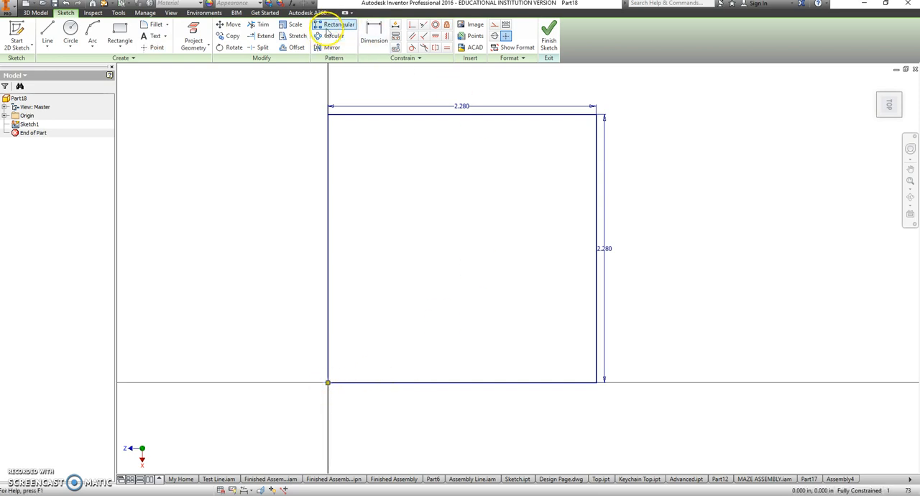
# Pattern the corner point 25 by 25 along both square edges at 0.095 in spacing
pyautogui.click(336, 24)
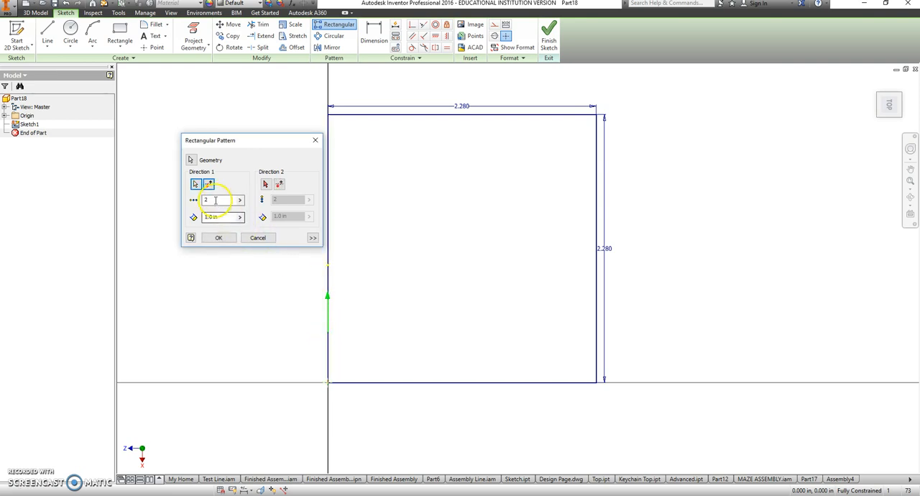
pyautogui.click(265, 184)
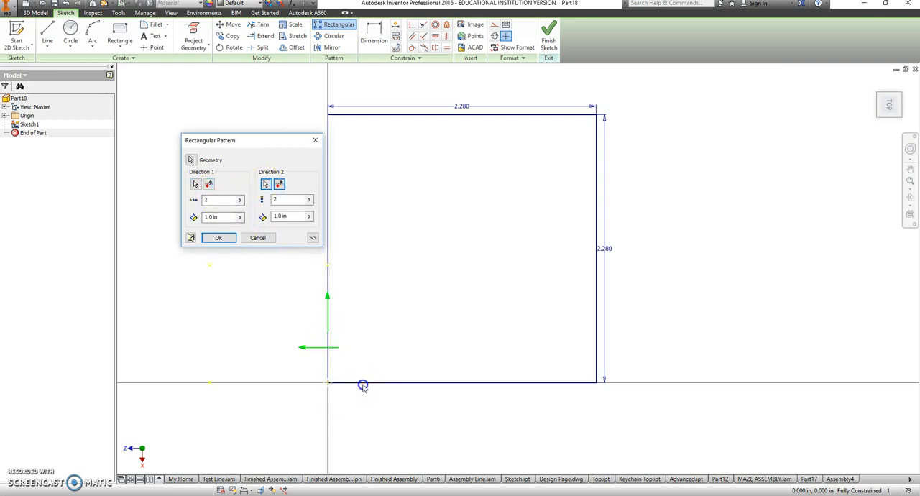
pyautogui.click(279, 184)
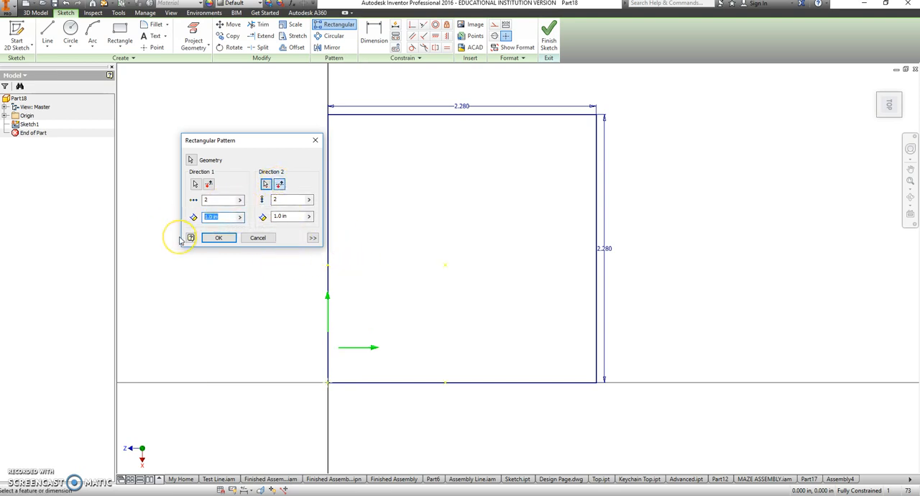
pyautogui.write('.095')
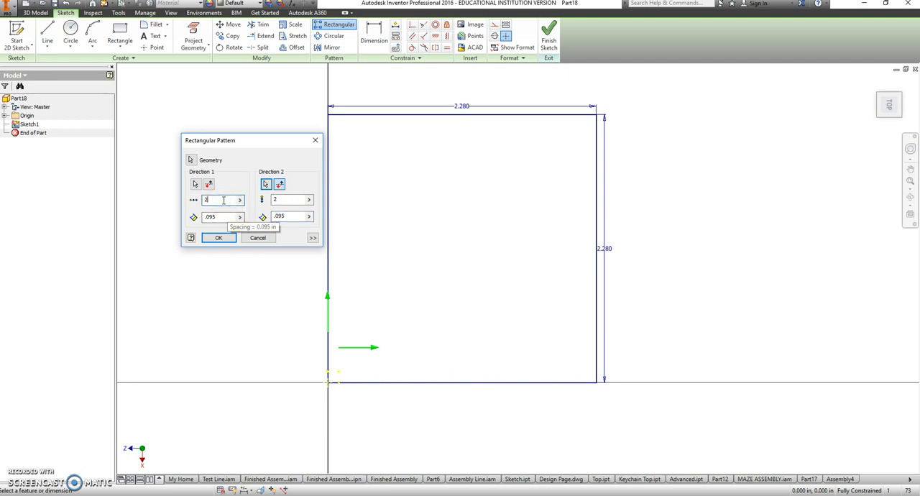
pyautogui.write('24')
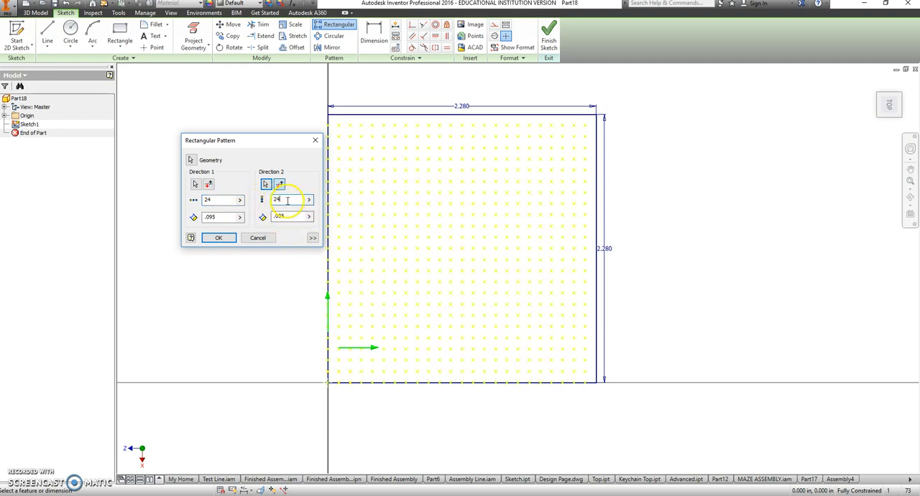
pyautogui.write('25')
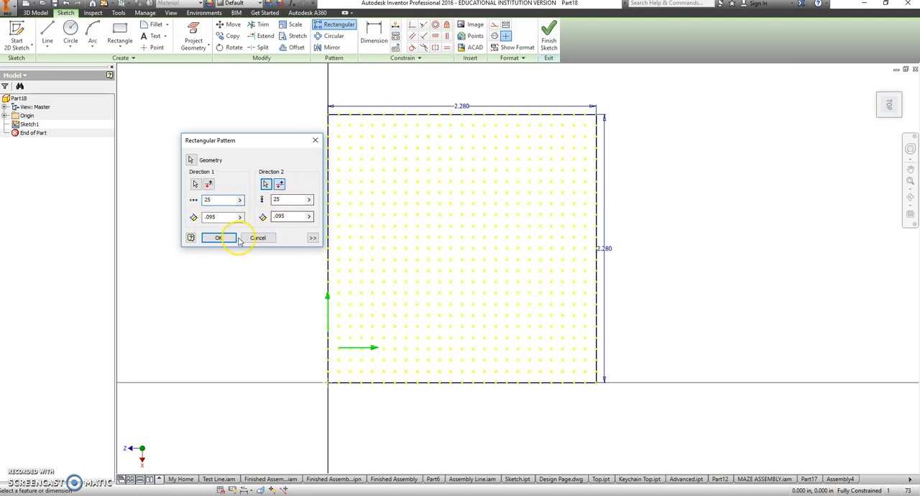
pyautogui.click(218, 238)
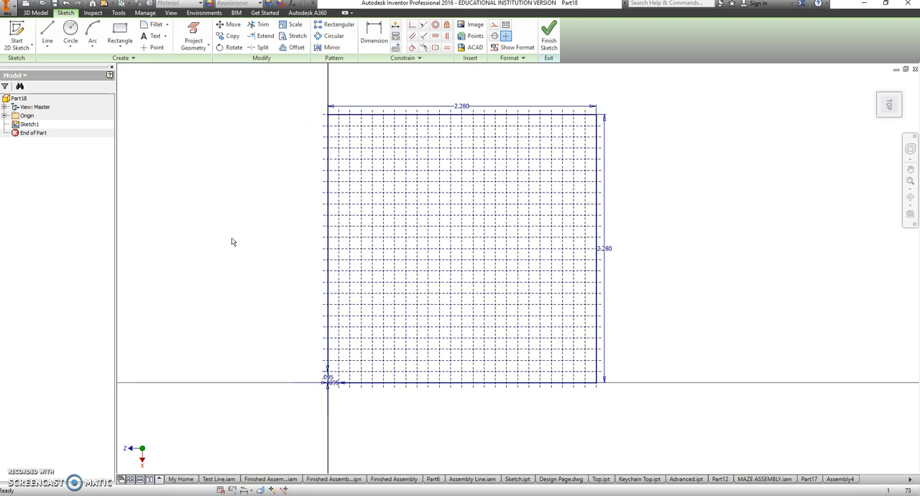
pyautogui.moveTo(567, 270)
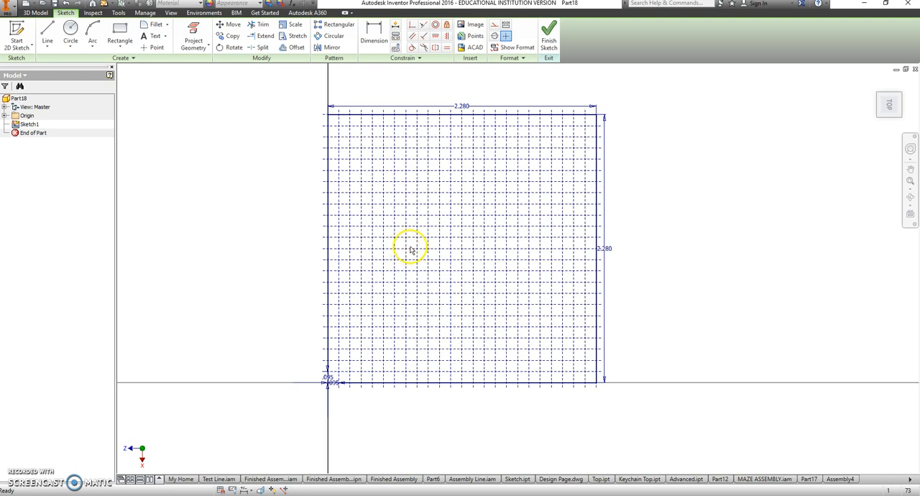
pyautogui.moveTo(414, 220)
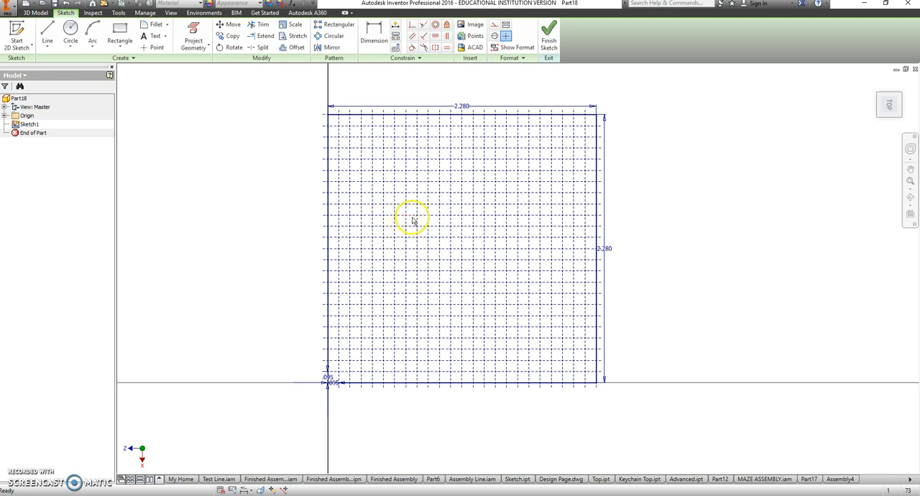
# Finish the inner rectangle evenly inset within the dot grid
pyautogui.rightClick(413, 219)
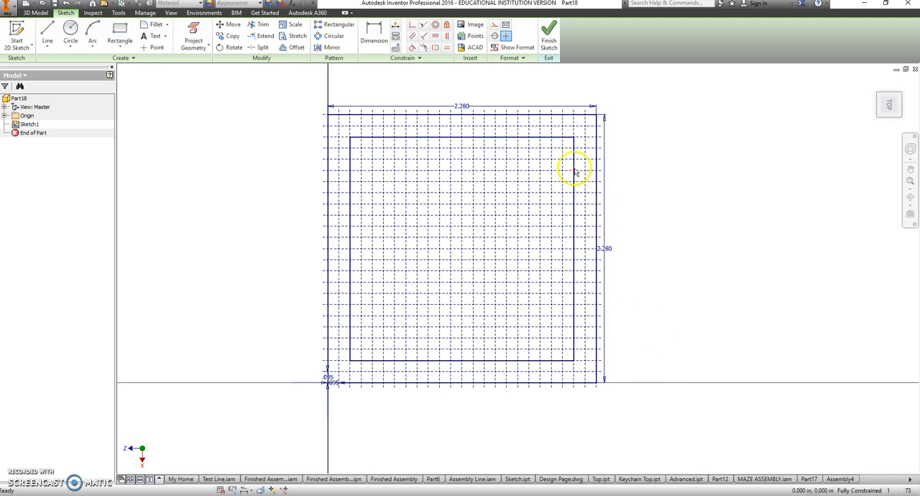
pyautogui.moveTo(331, 360)
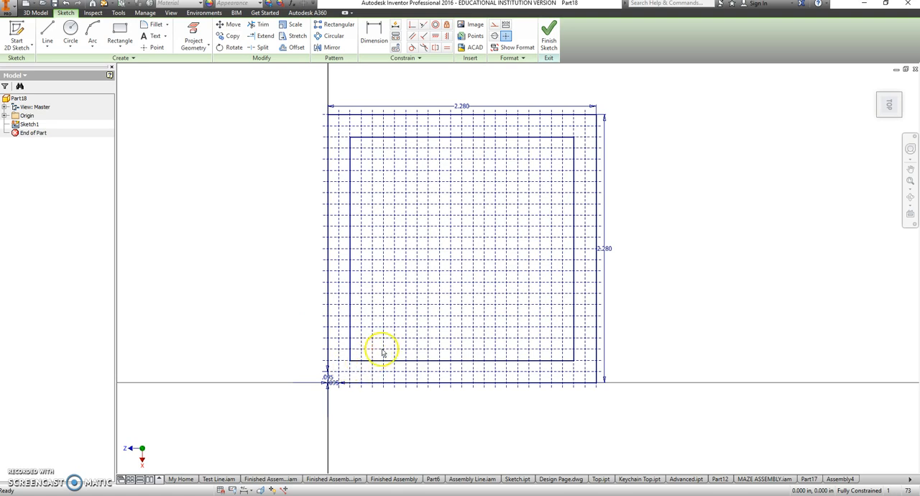
pyautogui.moveTo(394, 279)
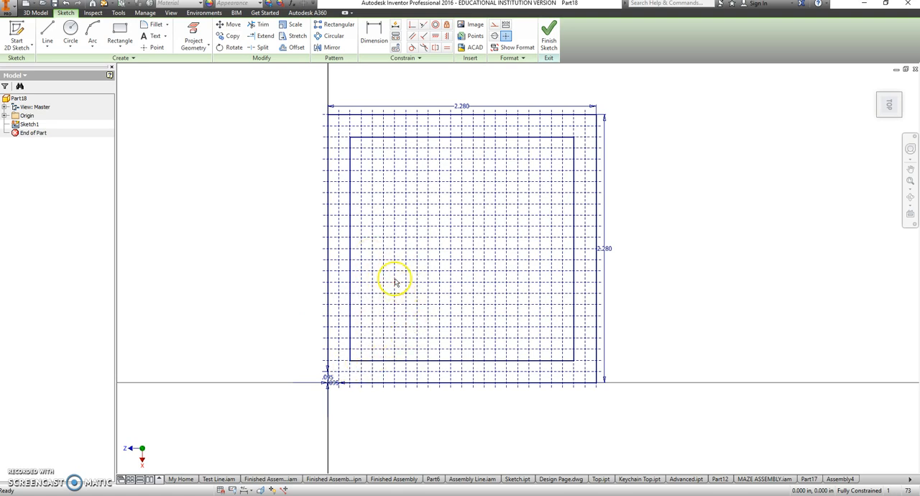
# Draw a narrow vertical top wall and a short horizontal left wall on grid points
pyautogui.rightClick(395, 279)
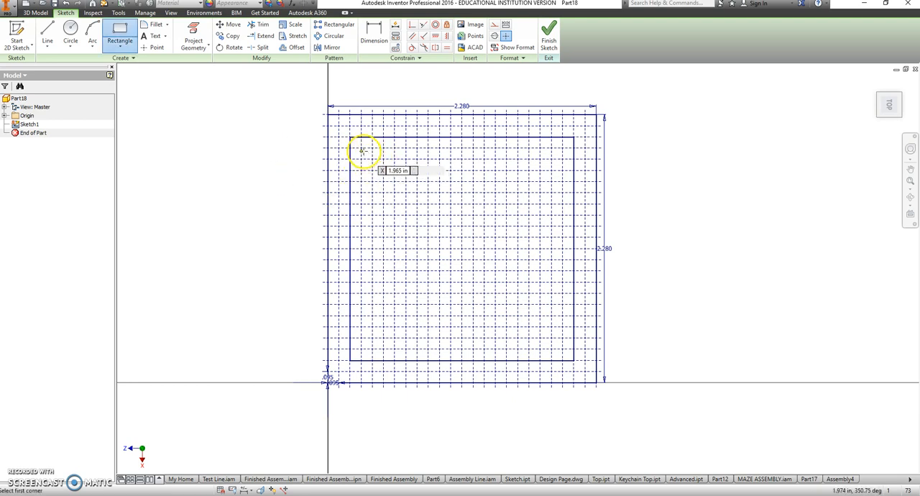
pyautogui.moveTo(361, 141)
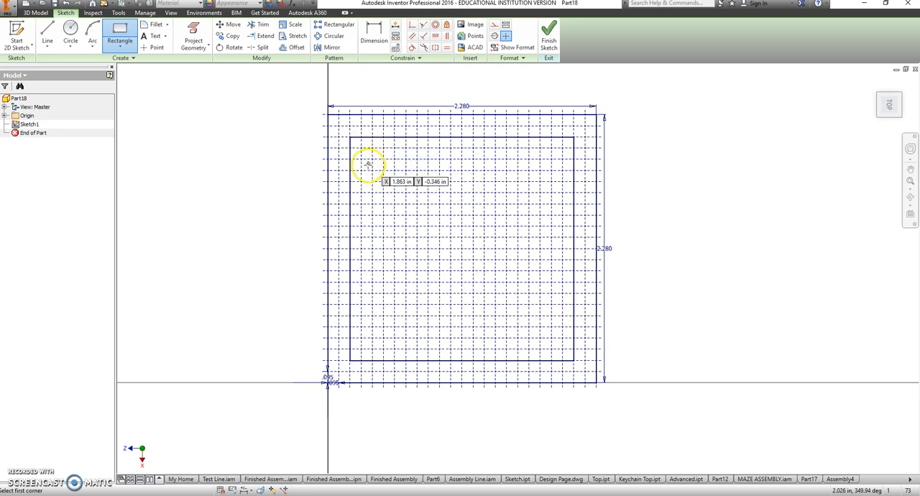
pyautogui.moveTo(368, 172)
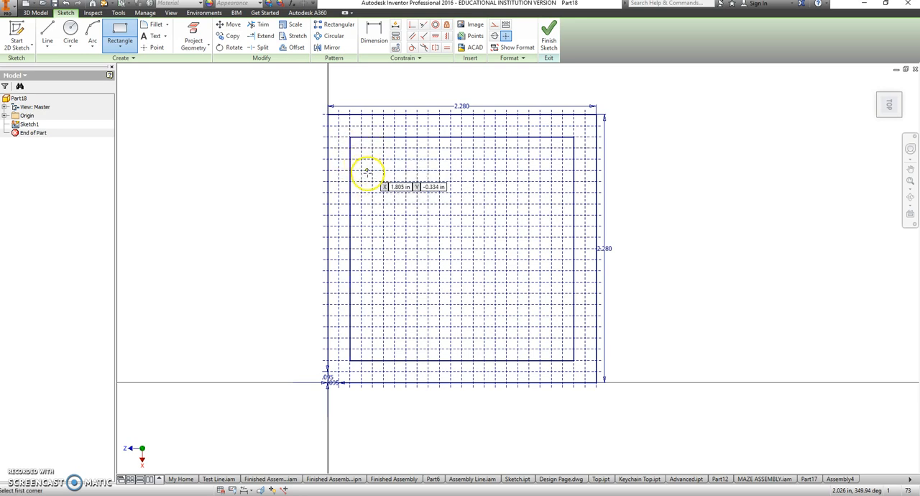
pyautogui.moveTo(372, 158)
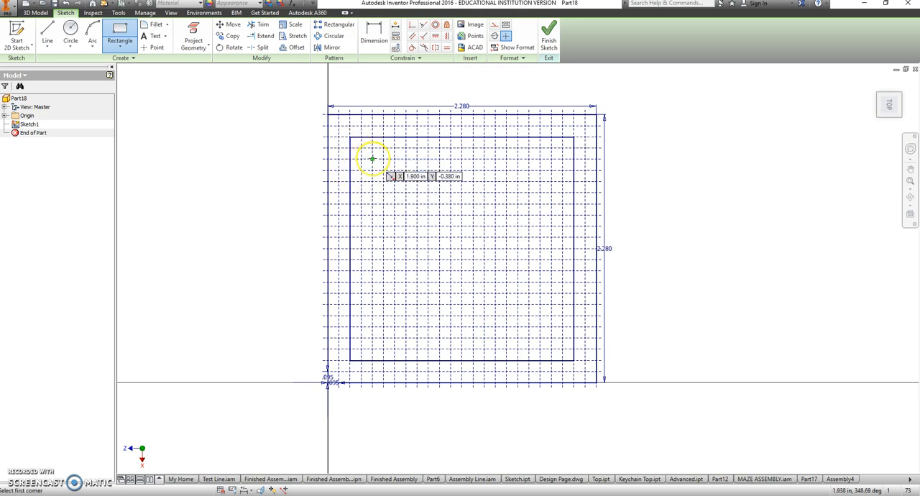
pyautogui.click(372, 159)
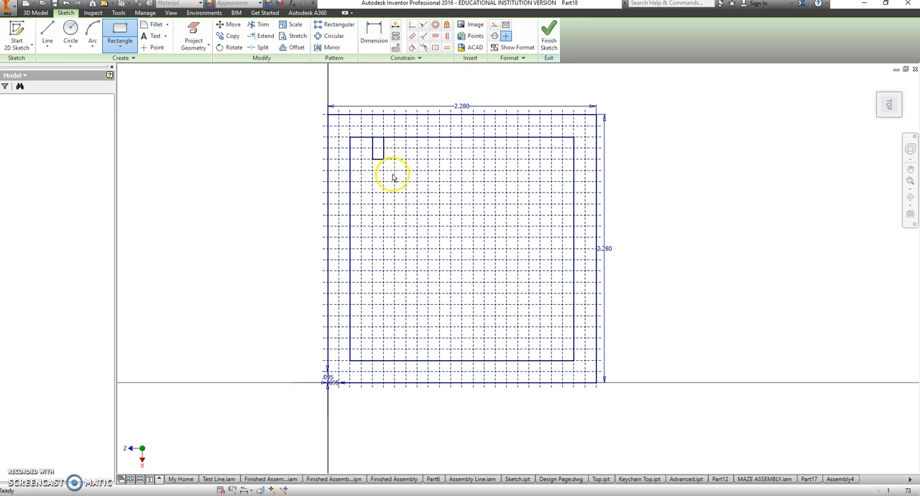
pyautogui.click(394, 178)
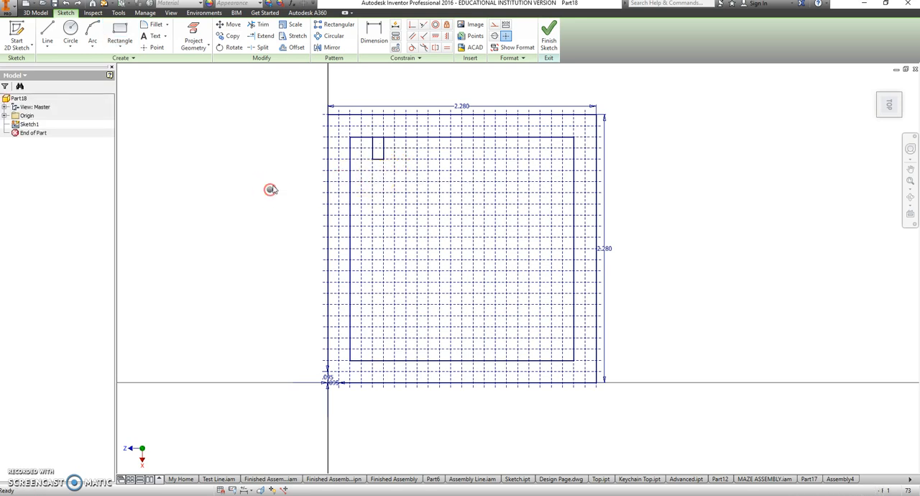
pyautogui.click(120, 36)
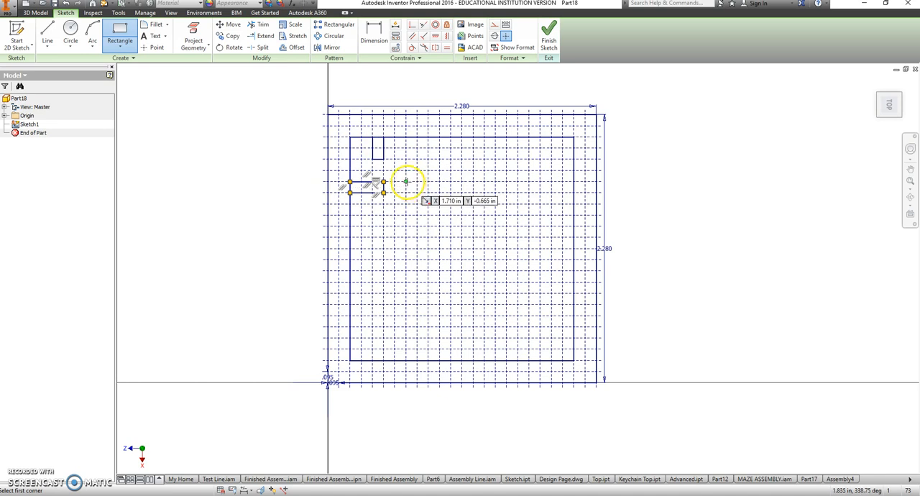
pyautogui.moveTo(505, 215)
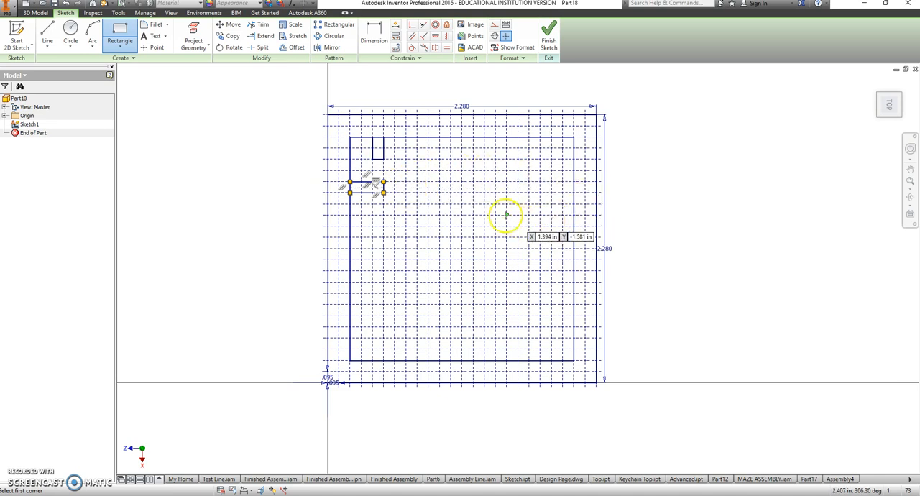
pyautogui.moveTo(494, 212)
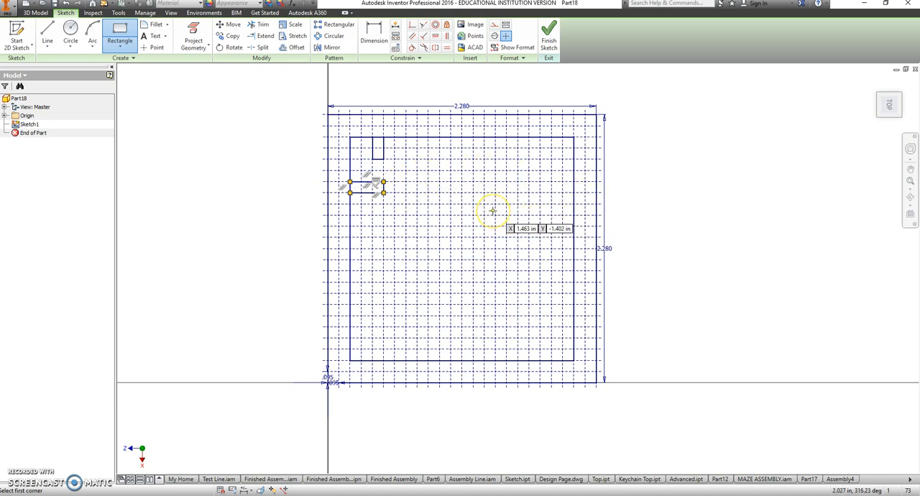
pyautogui.moveTo(370, 180)
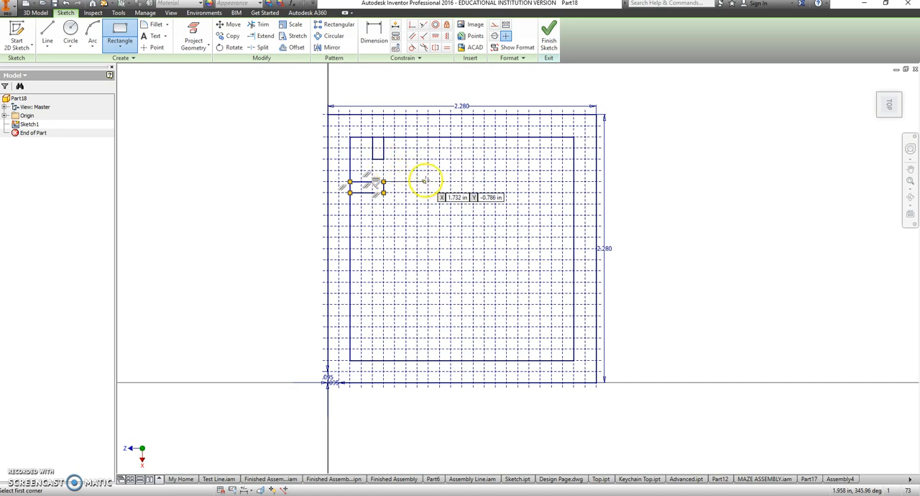
pyautogui.moveTo(422, 178)
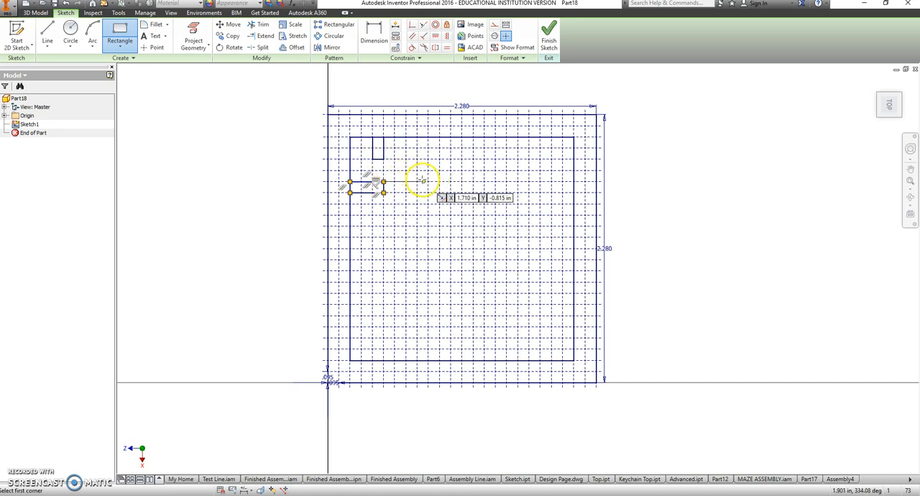
pyautogui.moveTo(557, 213)
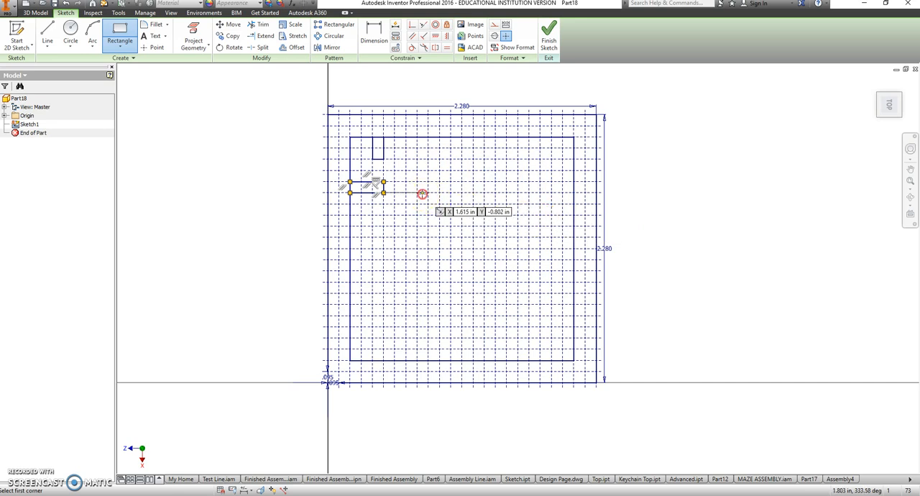
# Add a slanted wall sloping down-right from the horizontal wall's end
pyautogui.rightClick(422, 194)
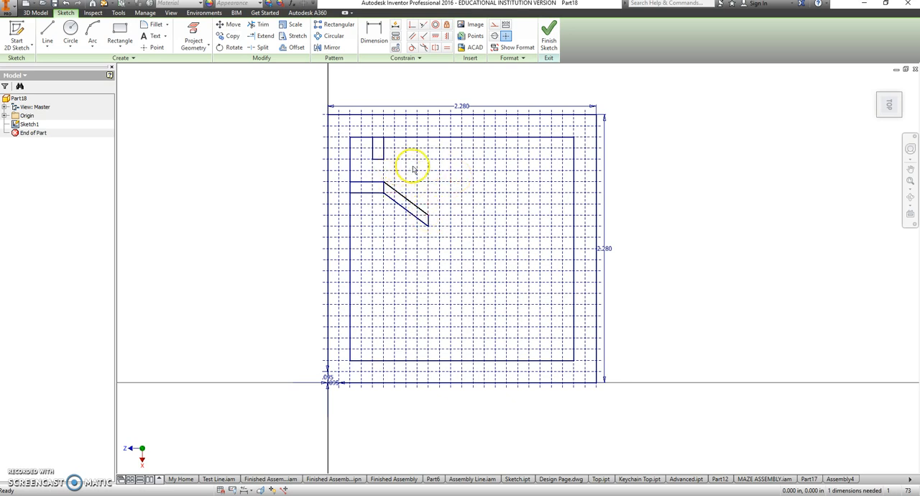
pyautogui.rightClick(413, 169)
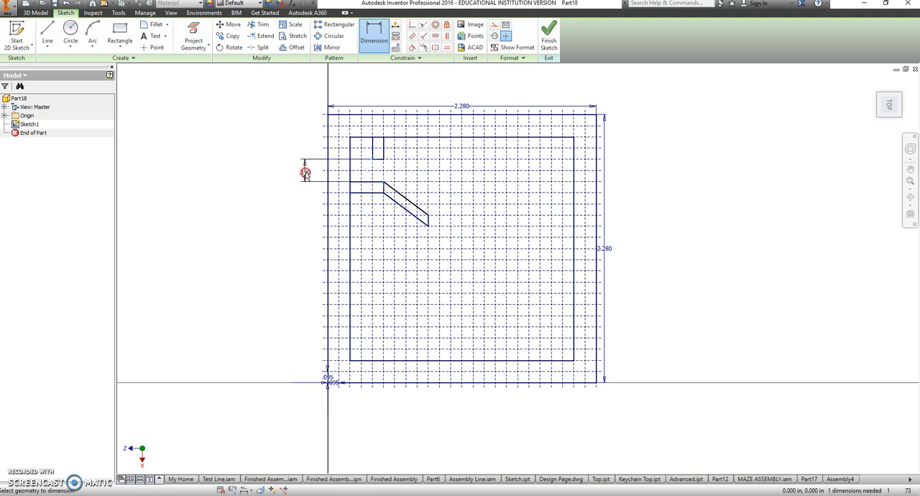
# Dimension the spacing between the two parallel diagonal walls
pyautogui.click(47, 32)
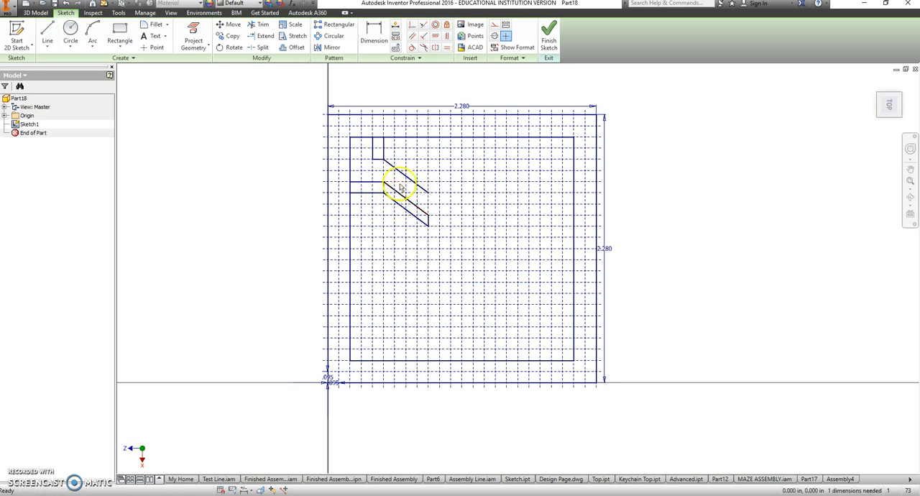
pyautogui.click(374, 36)
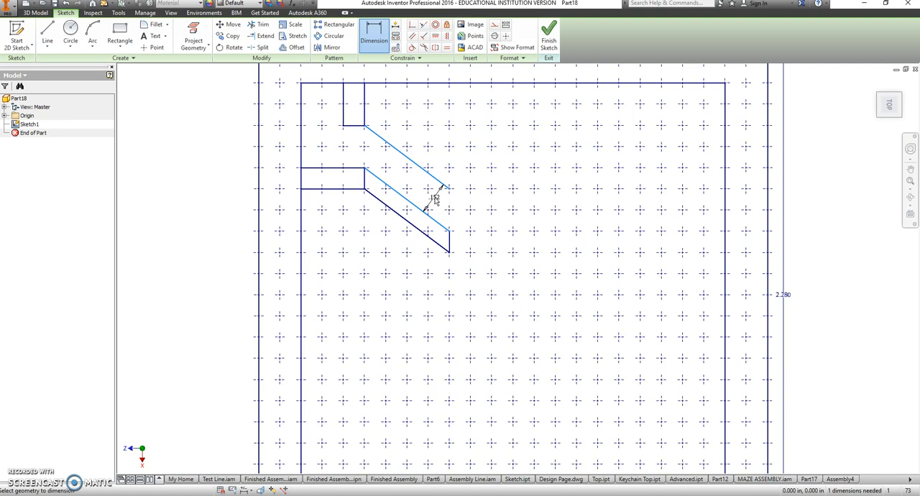
pyautogui.moveTo(453, 212)
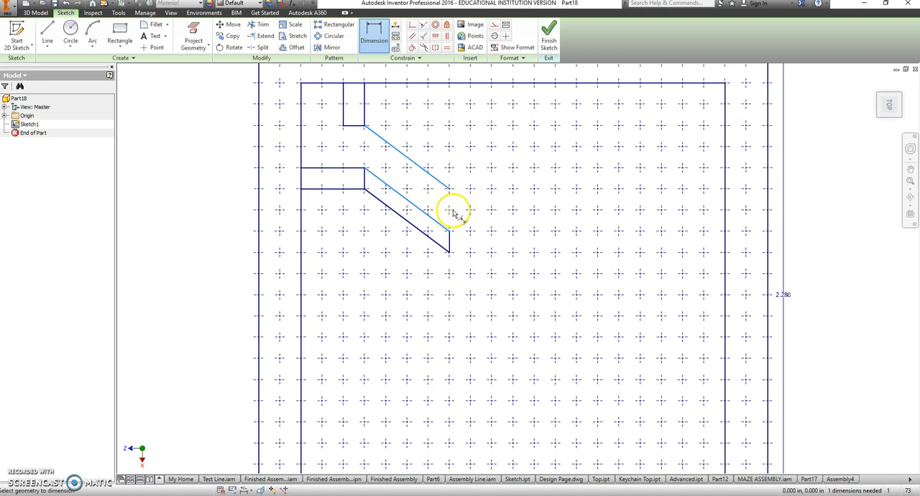